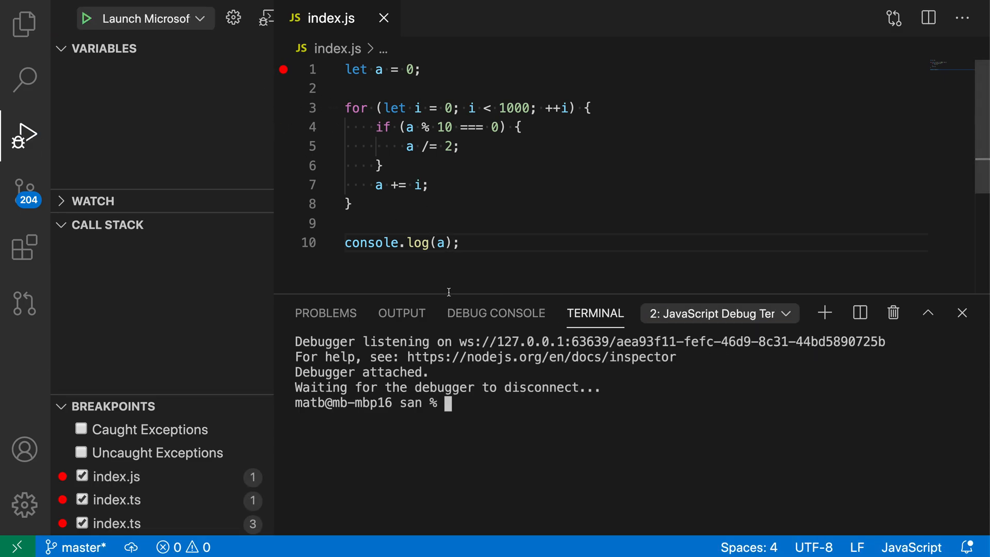
Run 'node index.js' in the JavaScript Debug Terminal so execution pauses at the line-1 breakpoint.
{"action": "type", "text": "n"}
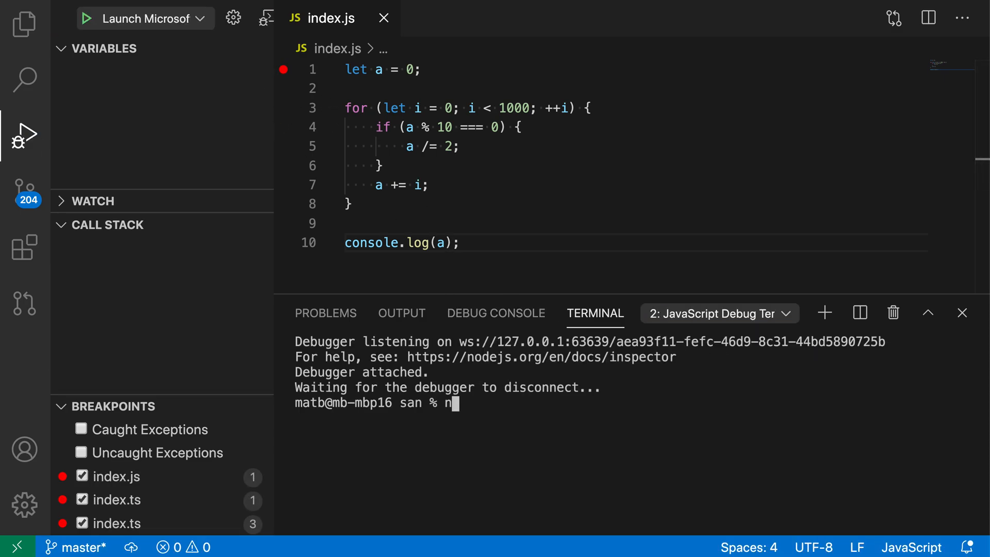
{"action": "type", "text": "ode index.js"}
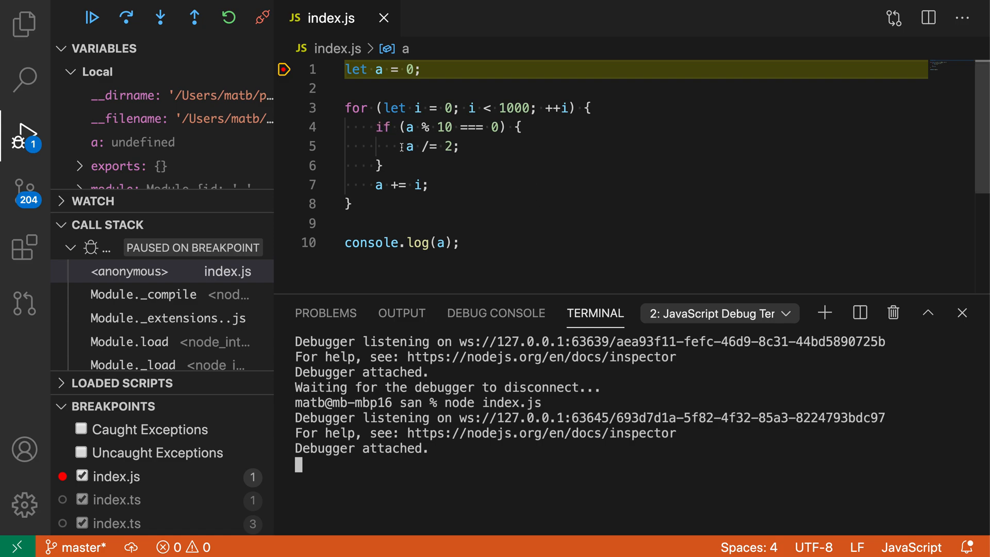
Add a breakpoint on line 5 then remove it, leaving only the line-1 breakpoint.
{"action": "left_click", "coordinate": [283, 146]}
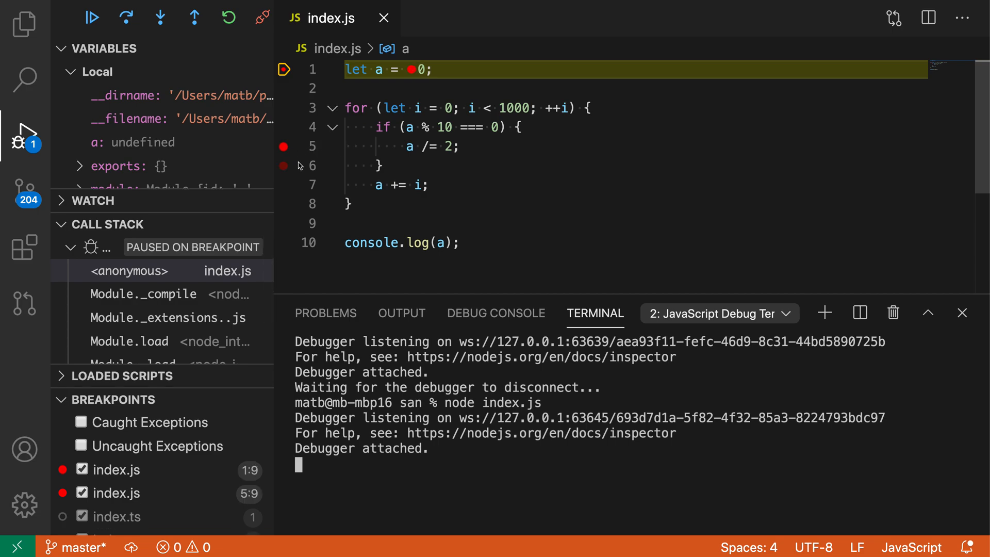
{"action": "left_click", "coordinate": [284, 165]}
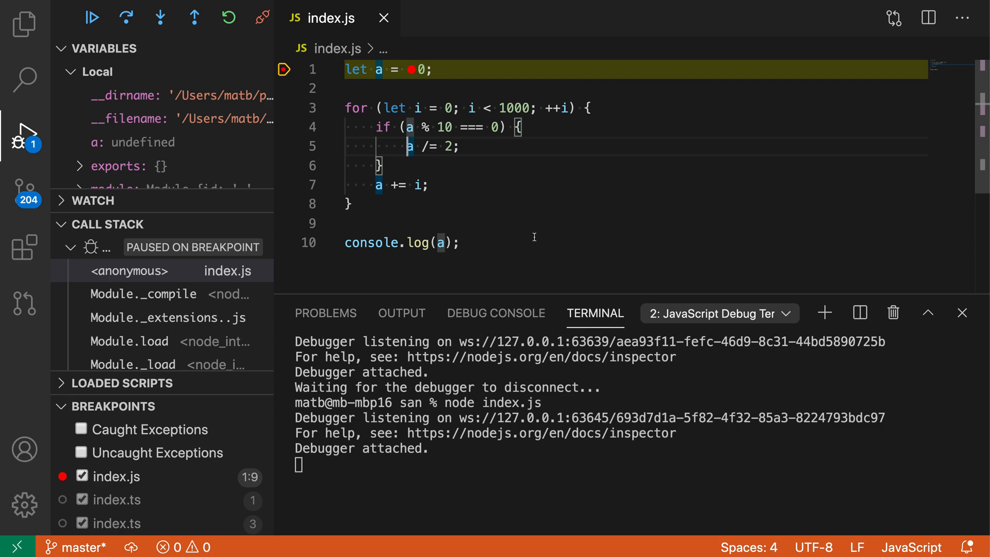
Use Debug: Run to Cursor to advance execution into the loop, pausing at line 5.
{"action": "type", "text": "run to c"}
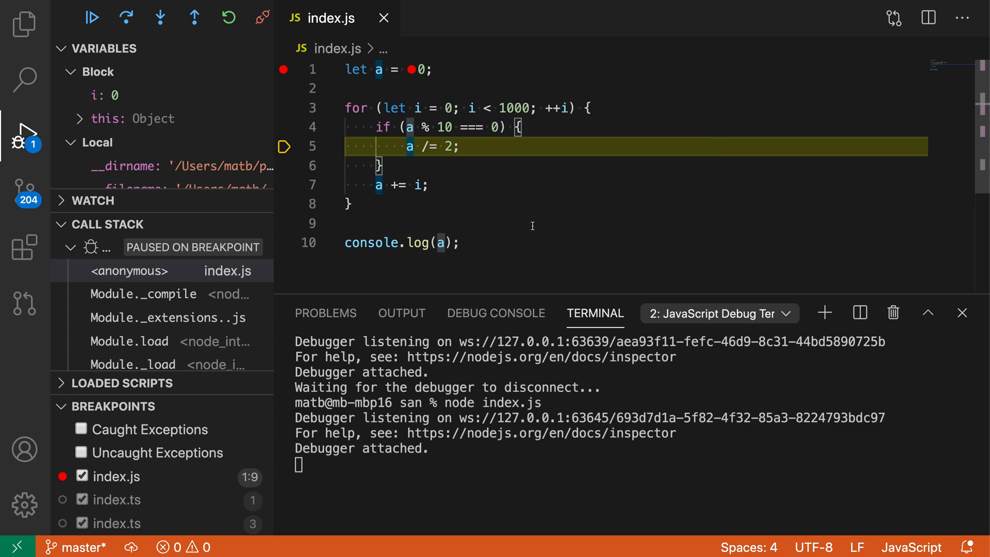
{"action": "left_click", "coordinate": [125, 18]}
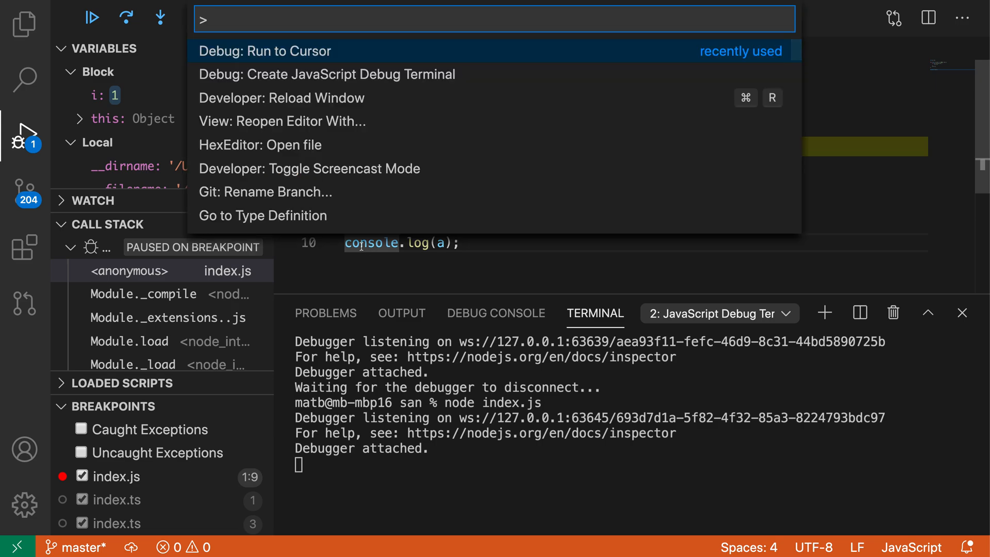
Run to Cursor on line 10 so the loop is skipped and a shows 8615.
{"action": "left_click", "coordinate": [264, 52]}
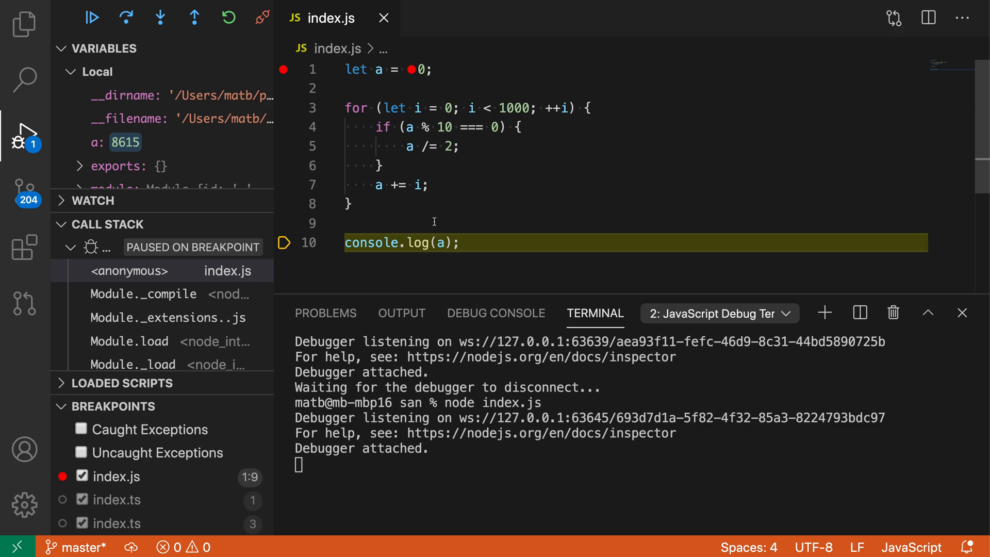
{"action": "left_click", "coordinate": [408, 242]}
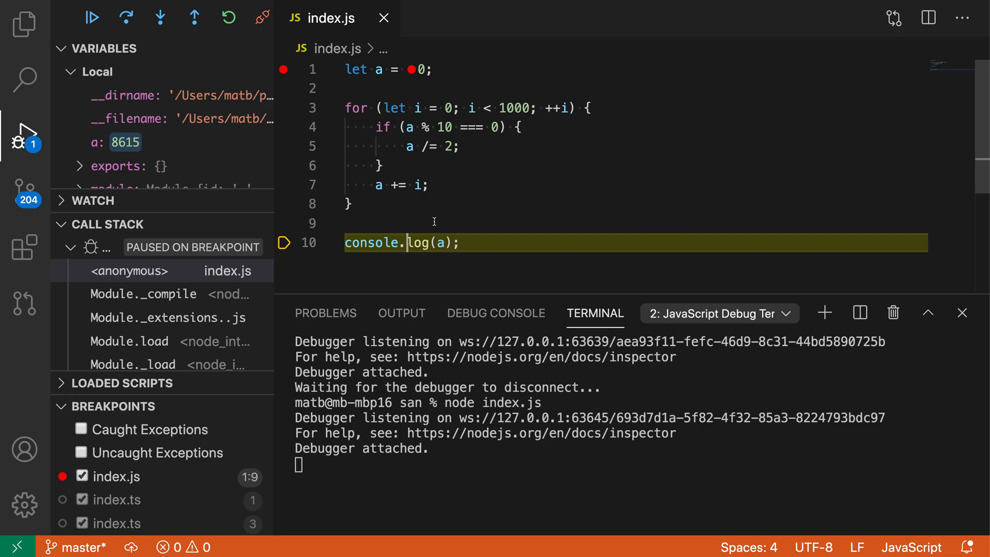